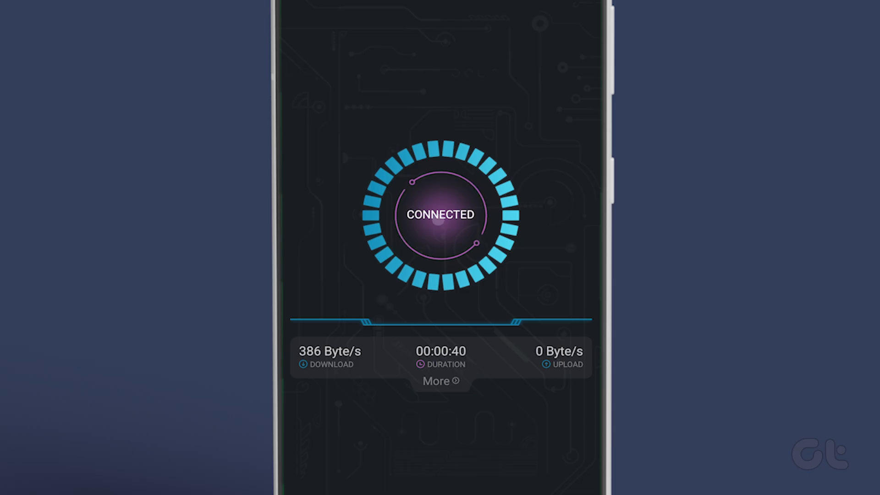
# Step: Disconnect the active VPN session from the VPN app's CONNECTED button
pyautogui.click(440, 380)
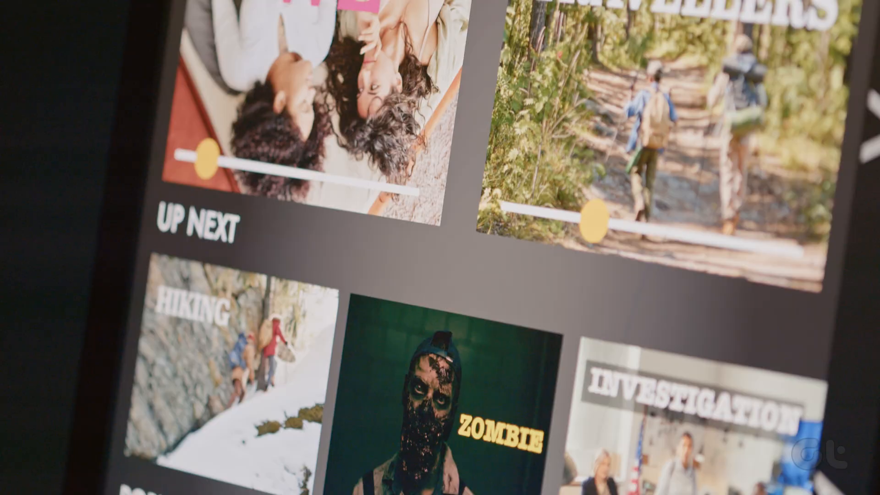
# Step: From Prime Video, show the extensions with site access and choose Manage extensions
pyautogui.scroll(-3)
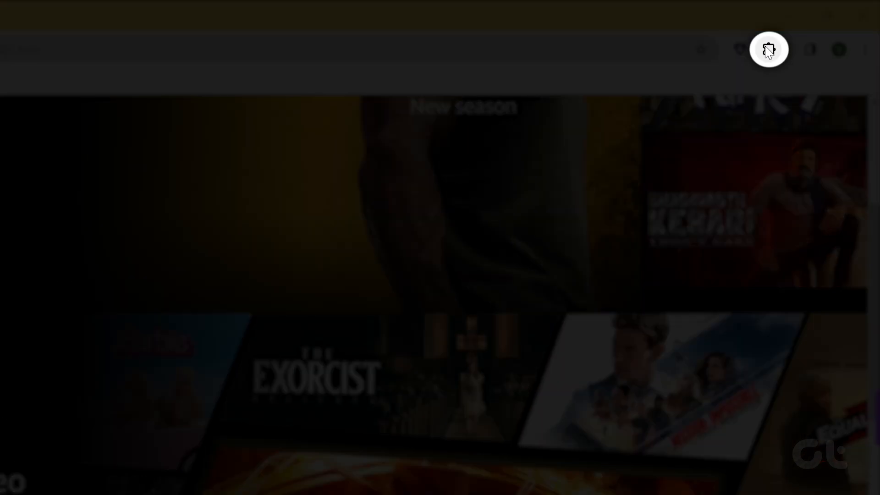
pyautogui.click(768, 49)
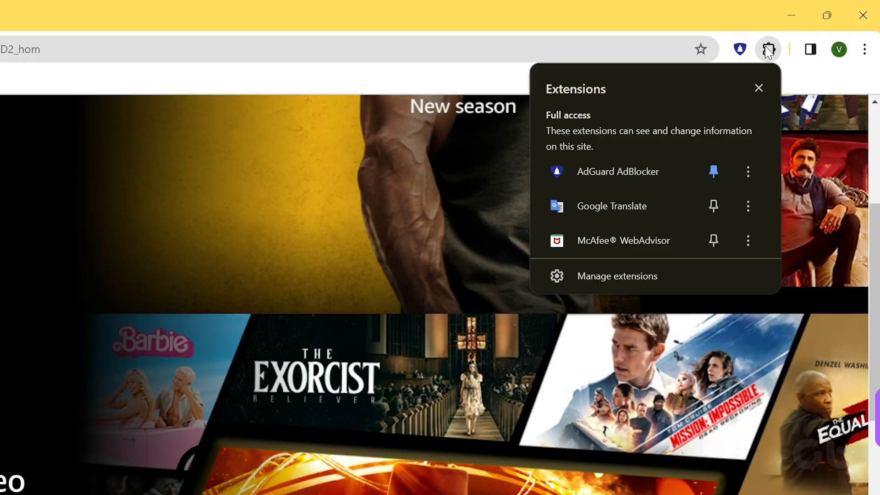
pyautogui.click(617, 276)
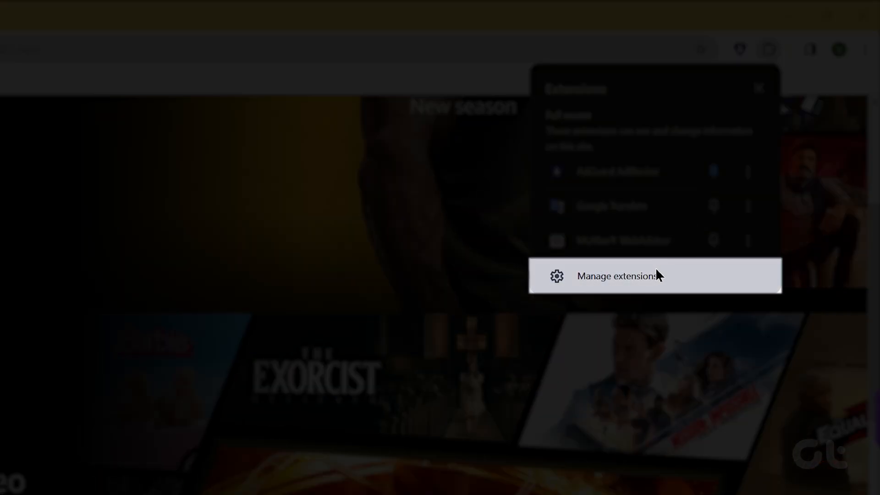
# Step: Show chrome://extensions listing the four installed extensions and toggle a switch
pyautogui.click(617, 276)
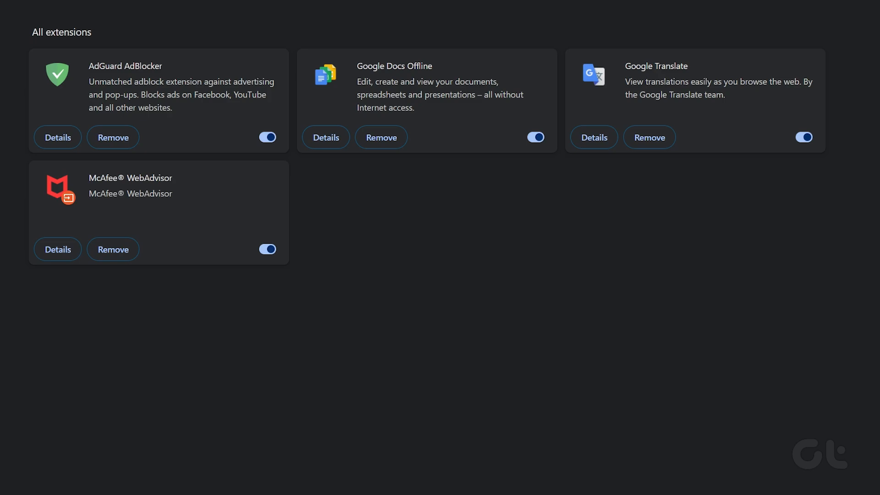
pyautogui.moveTo(495, 157)
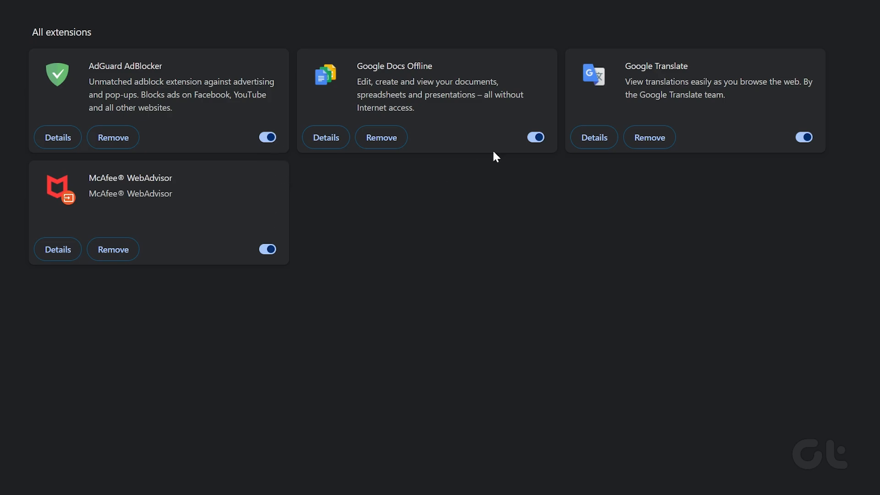
pyautogui.click(535, 137)
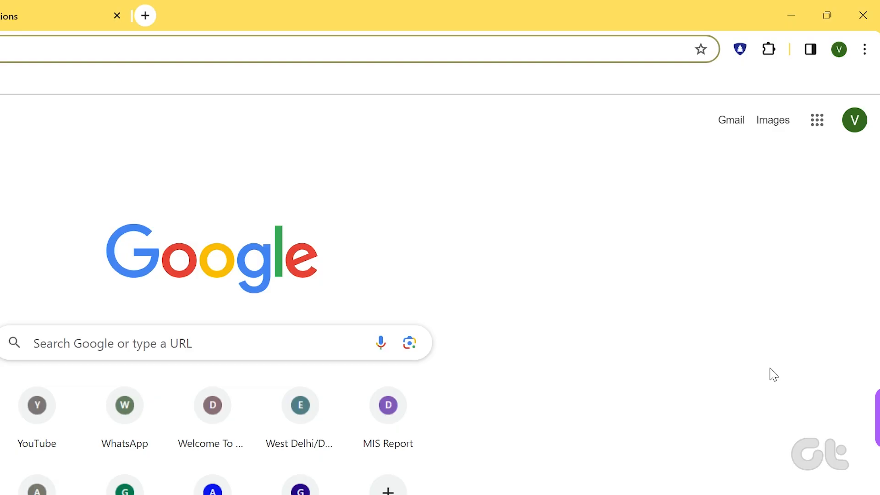
# Step: Go to Chrome Settings > System, where hardware acceleration can be turned off
pyautogui.click(864, 49)
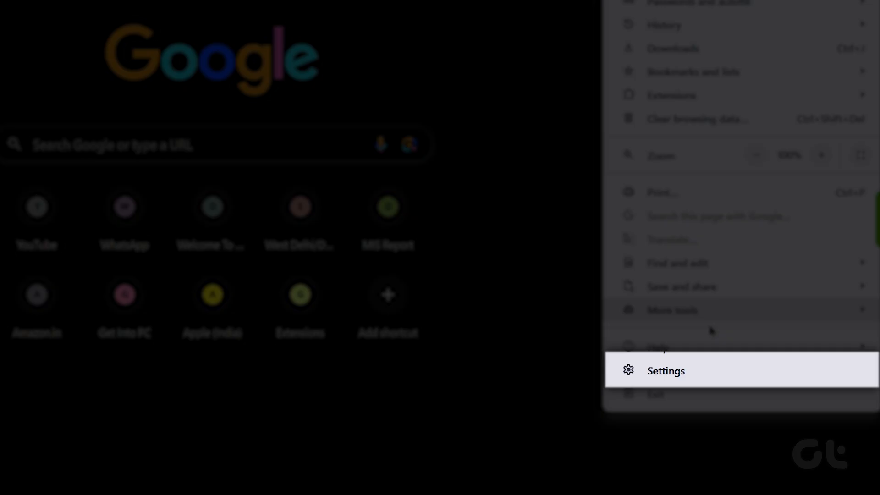
pyautogui.click(666, 370)
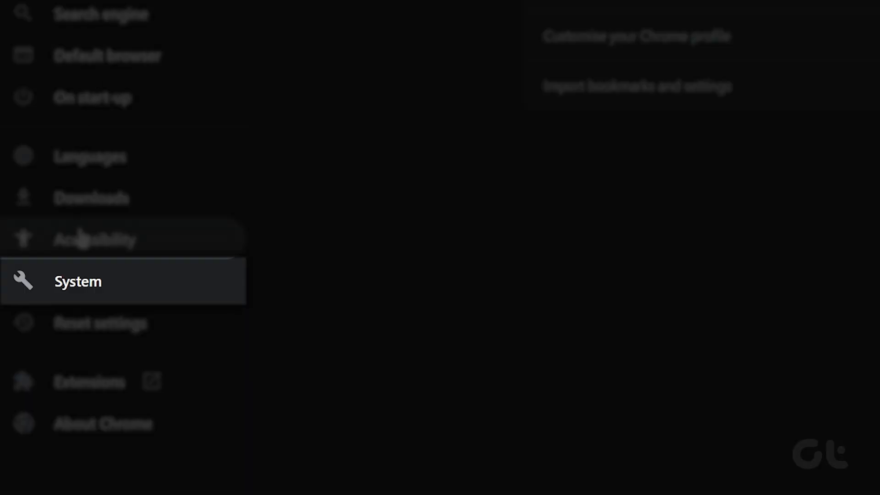
pyautogui.click(77, 281)
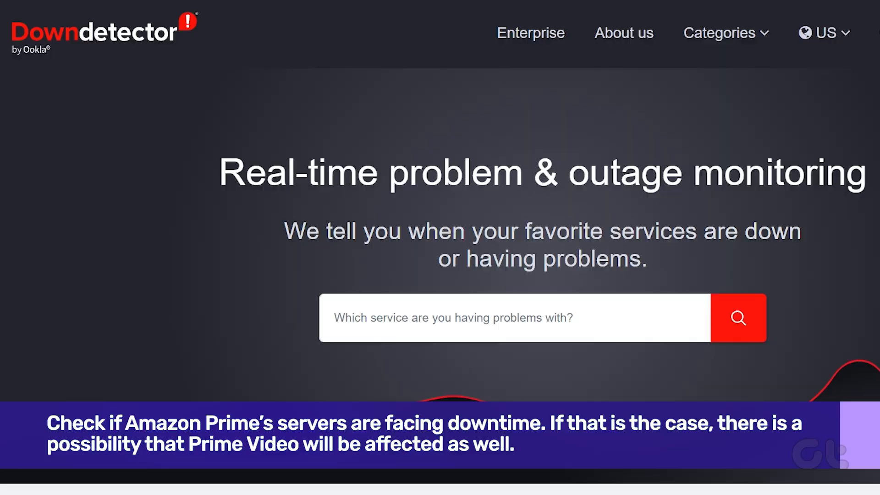
# Step: Search Downdetector for "prime video" to find its outage reports
pyautogui.write('pri')
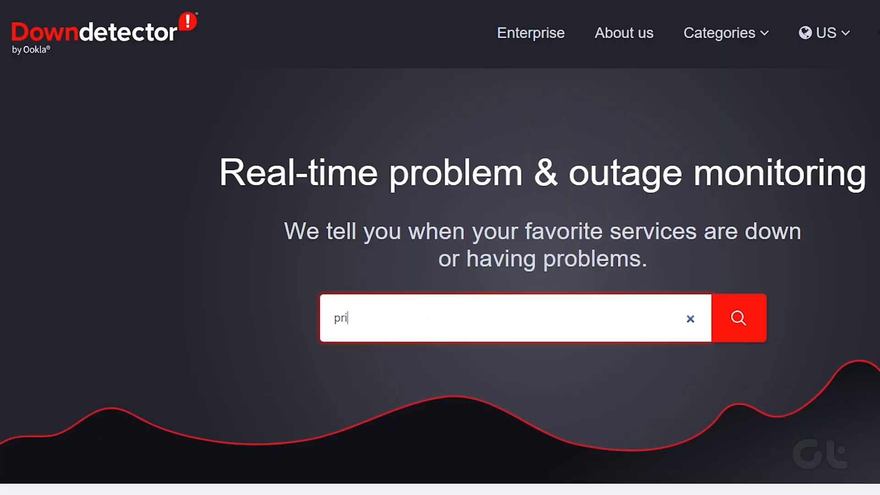
pyautogui.write('prime video')
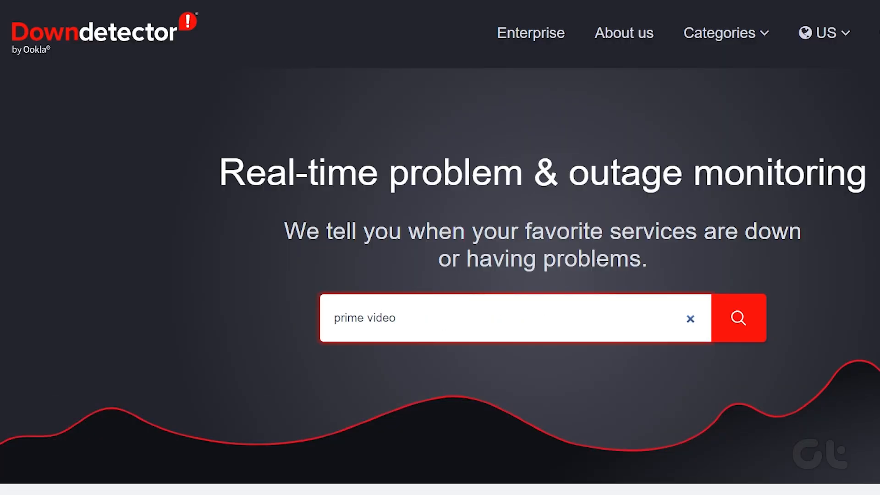
pyautogui.click(739, 319)
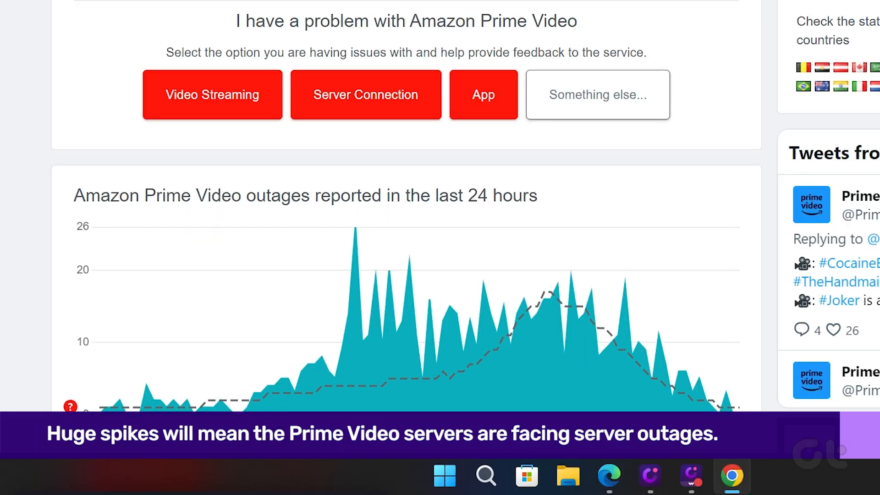
# Step: Scroll to the Amazon Prime Video outages-in-last-24-hours chart
pyautogui.scroll(-3)
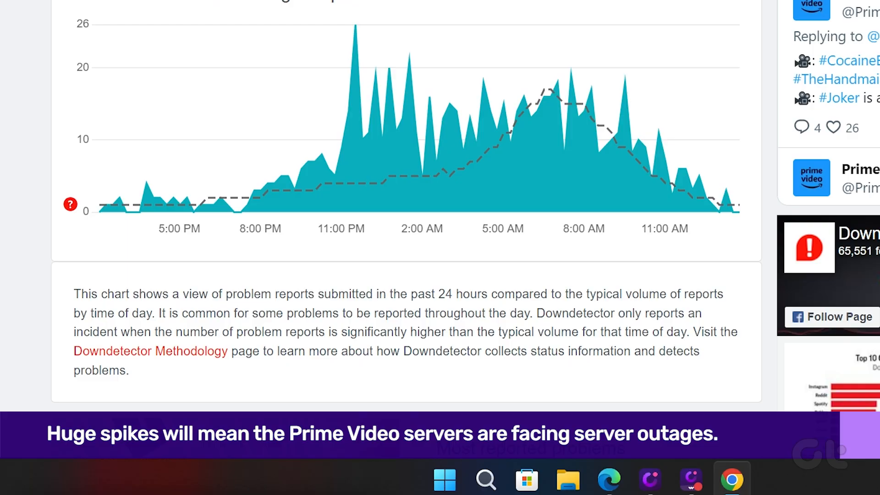